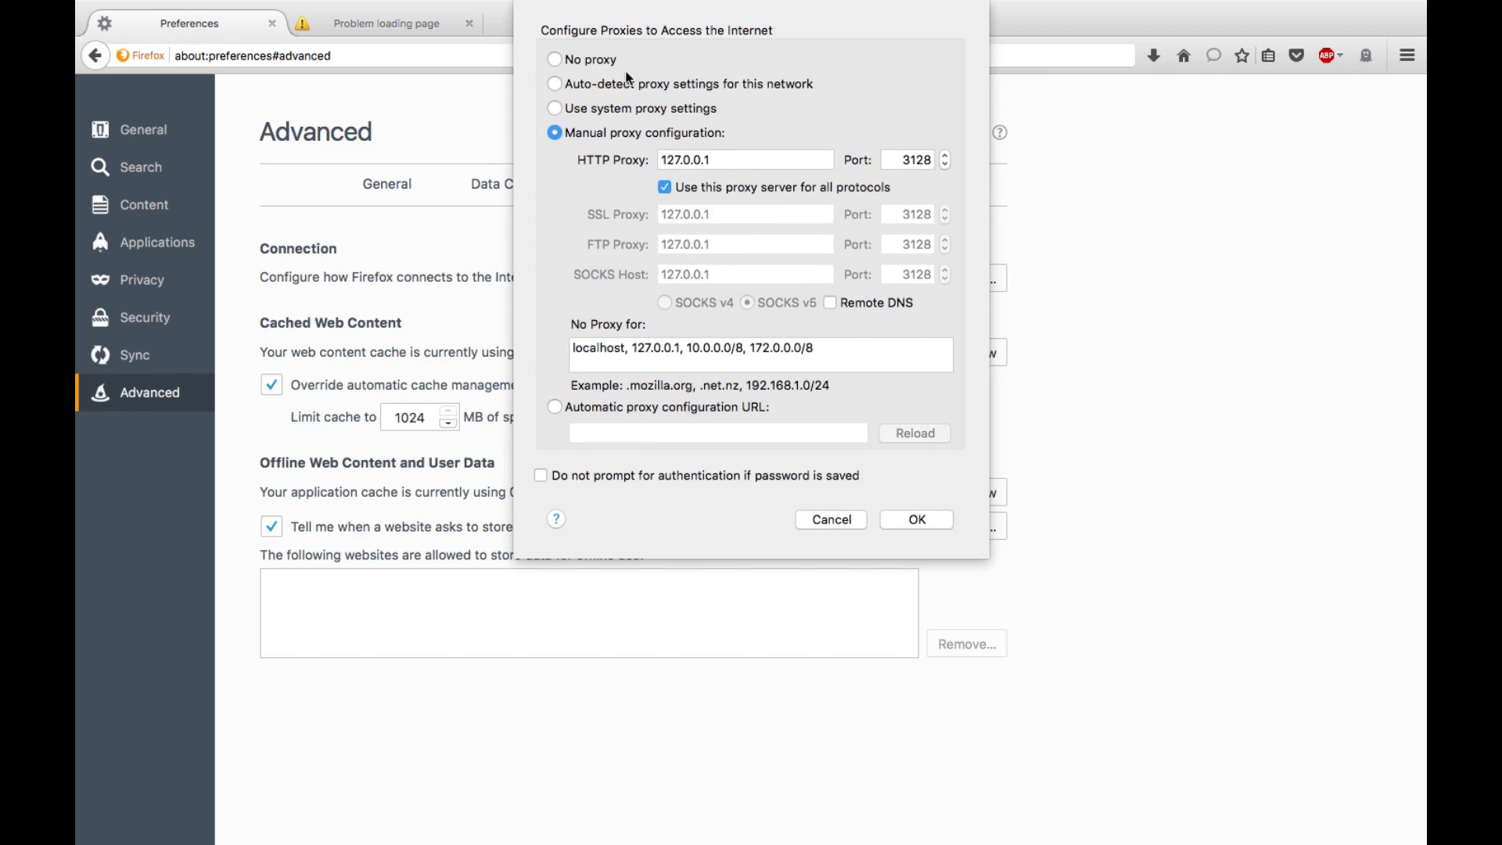
# - Confirm the manual proxy 127.0.0.1:3128 and reload google.com through it
pyautogui.click(919, 522)
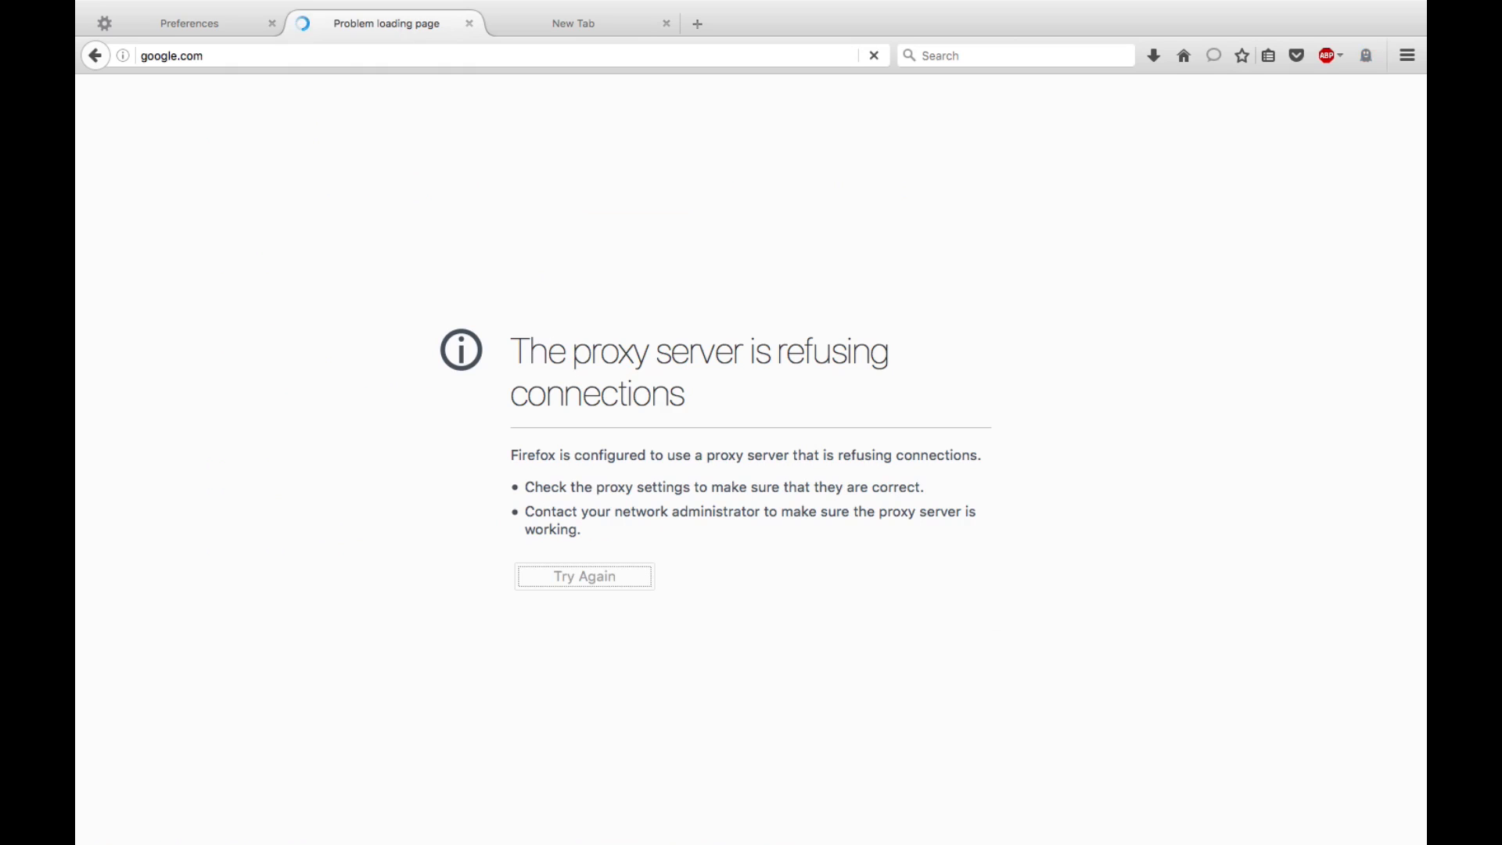
pyautogui.click(583, 575)
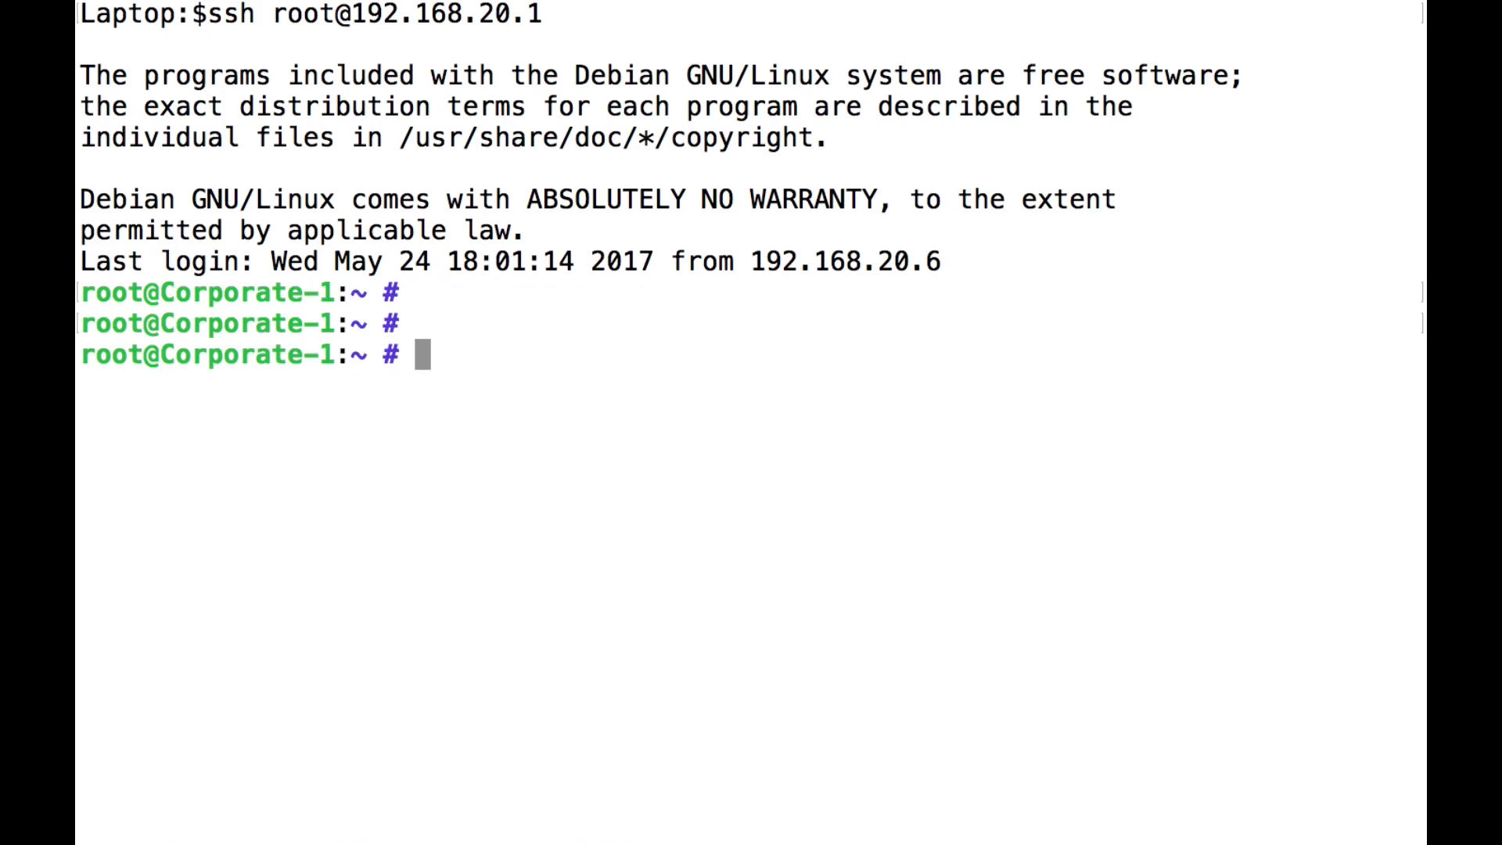
# - Log in to the corporate machine 192.168.20.1 as root via SSH
pyautogui.write('s')
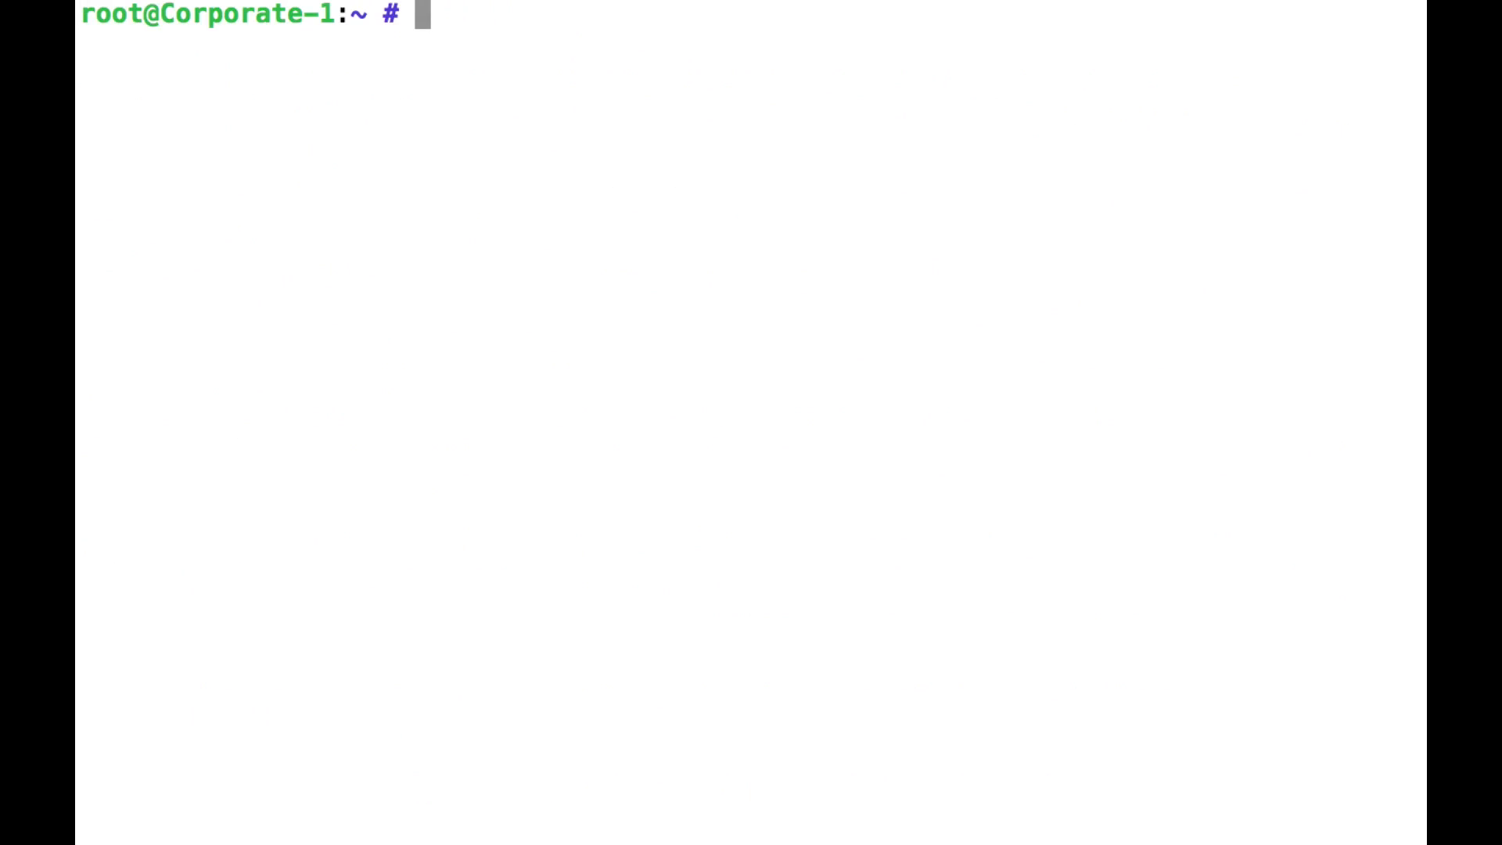
pyautogui.write('ssh')
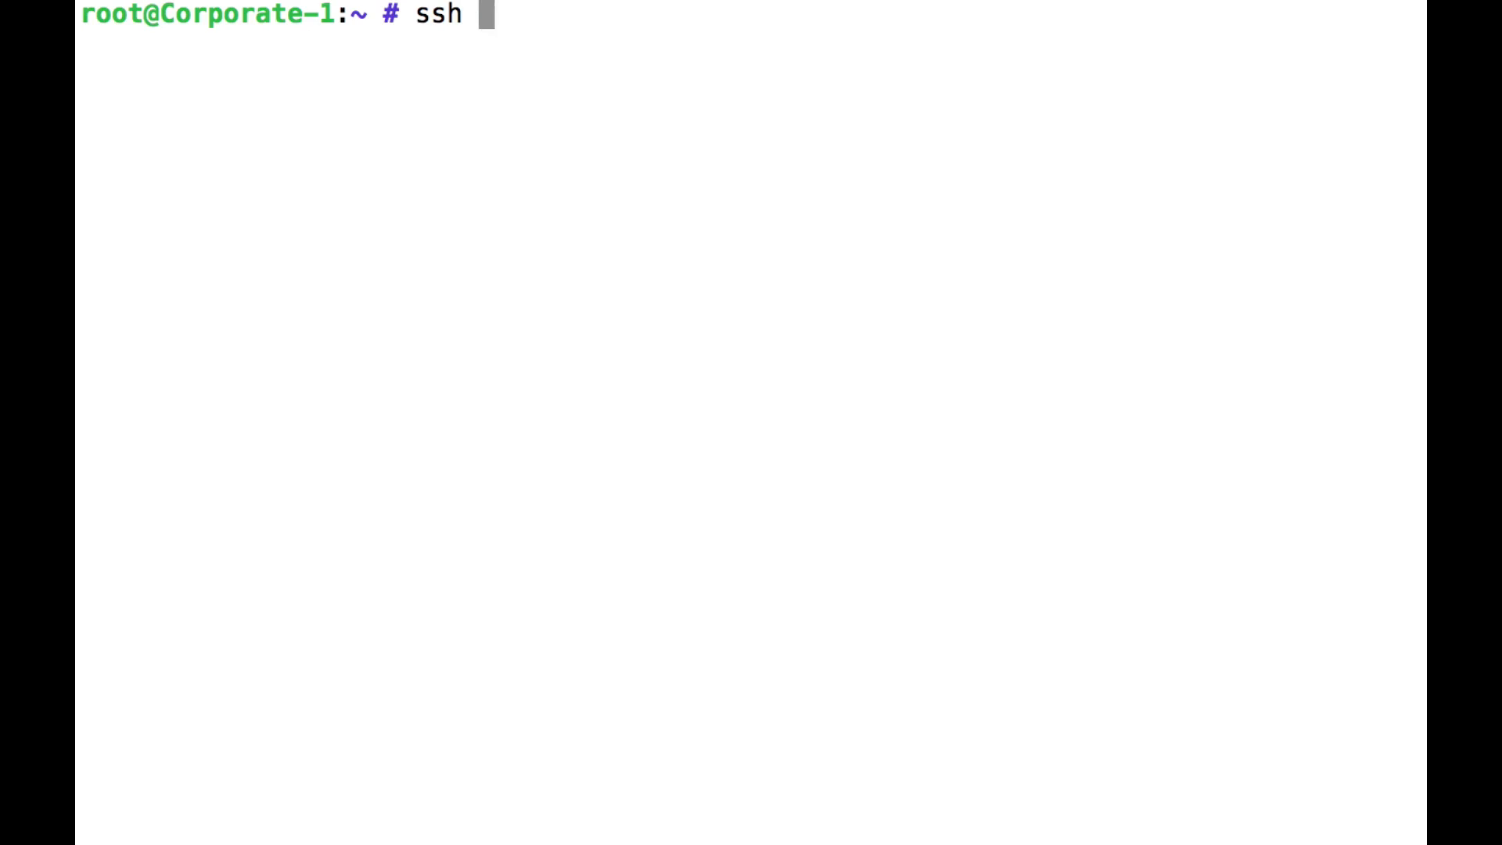
pyautogui.write('root@192.168.')
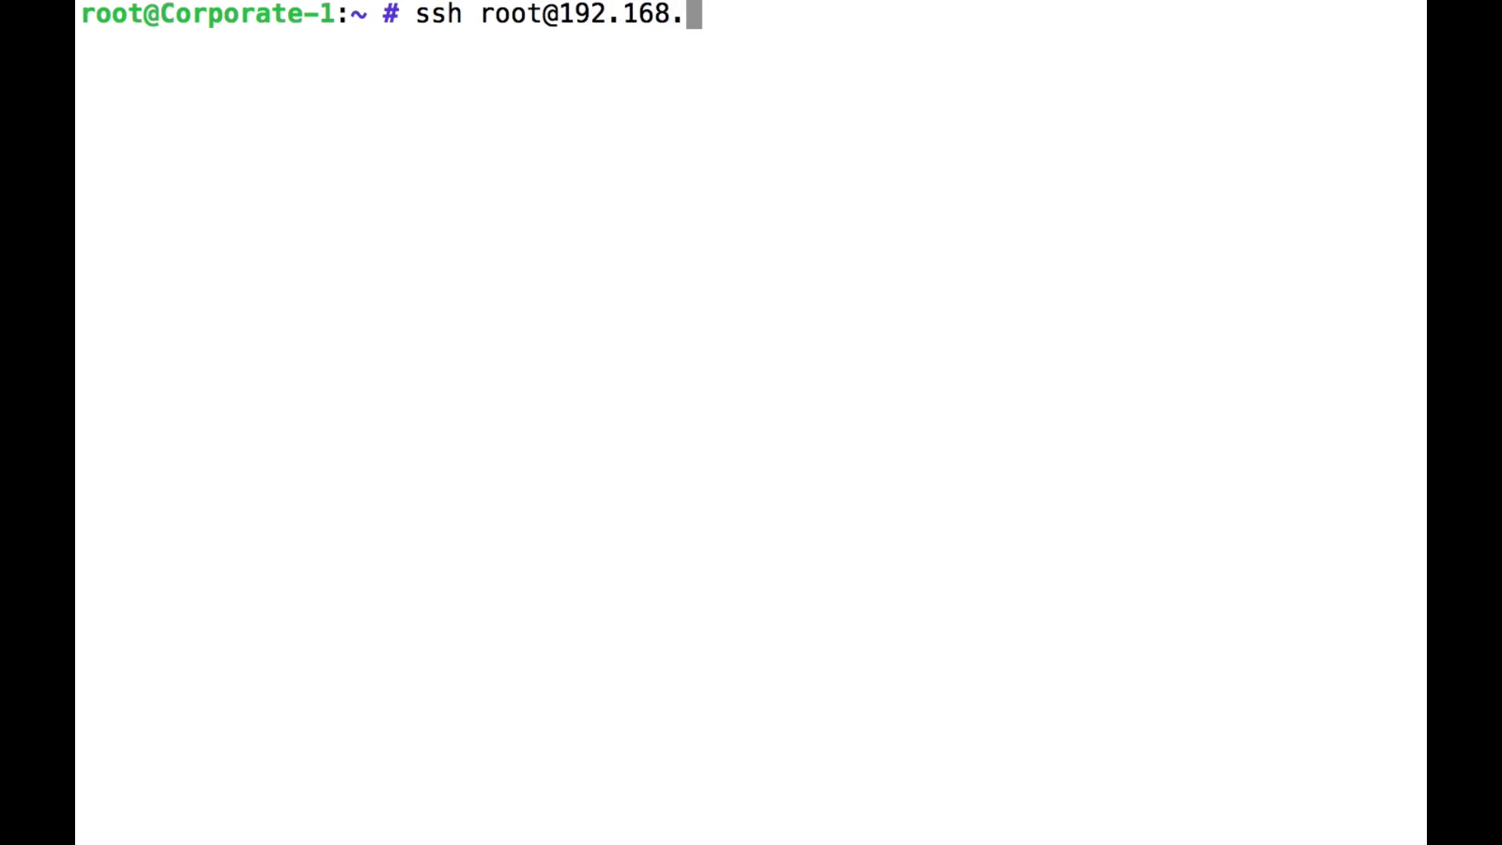
pyautogui.write('1.')
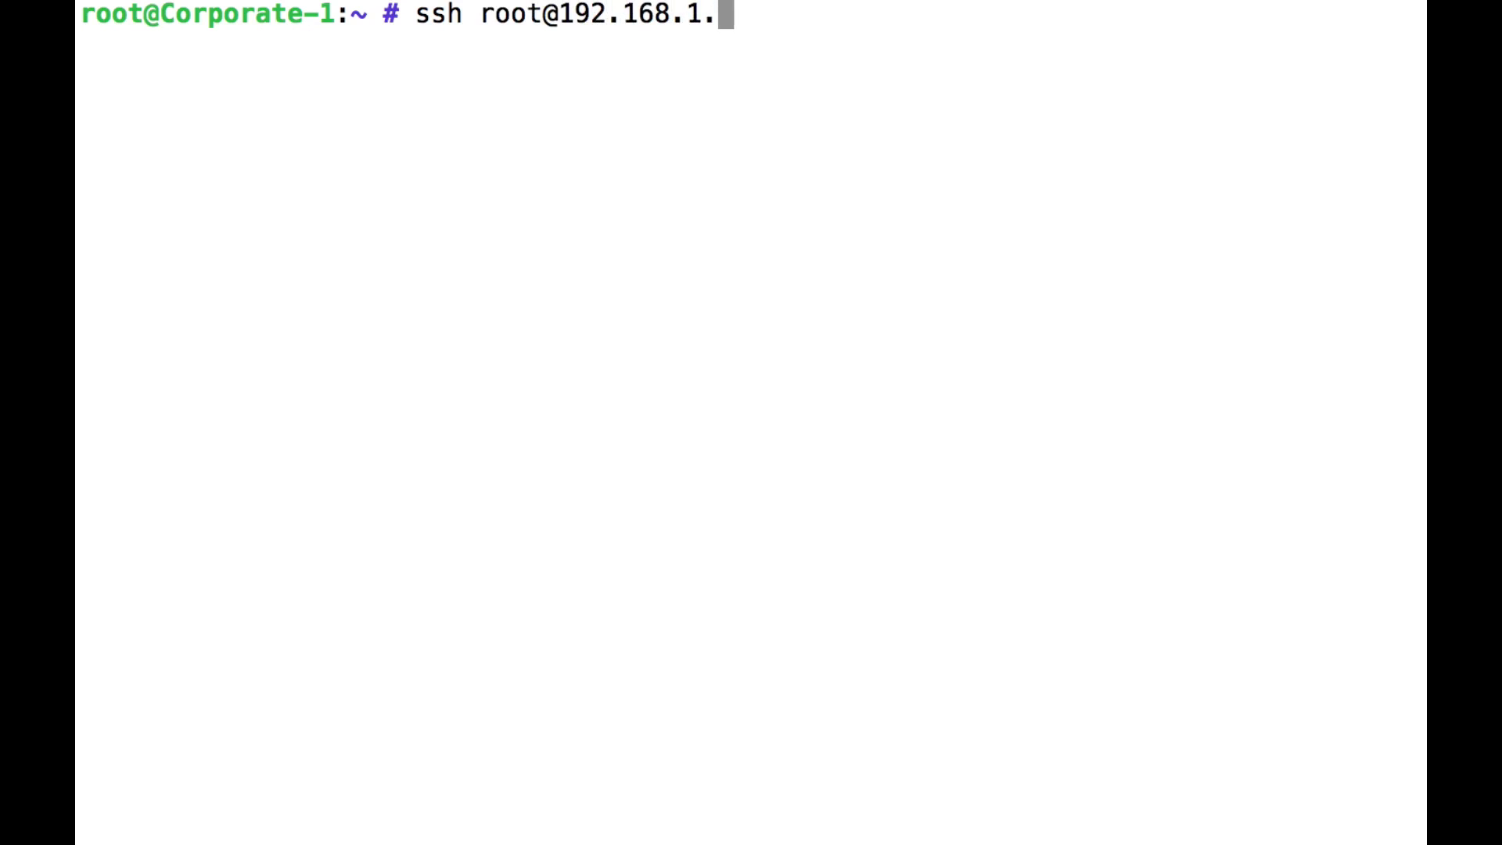
pyautogui.write('68')
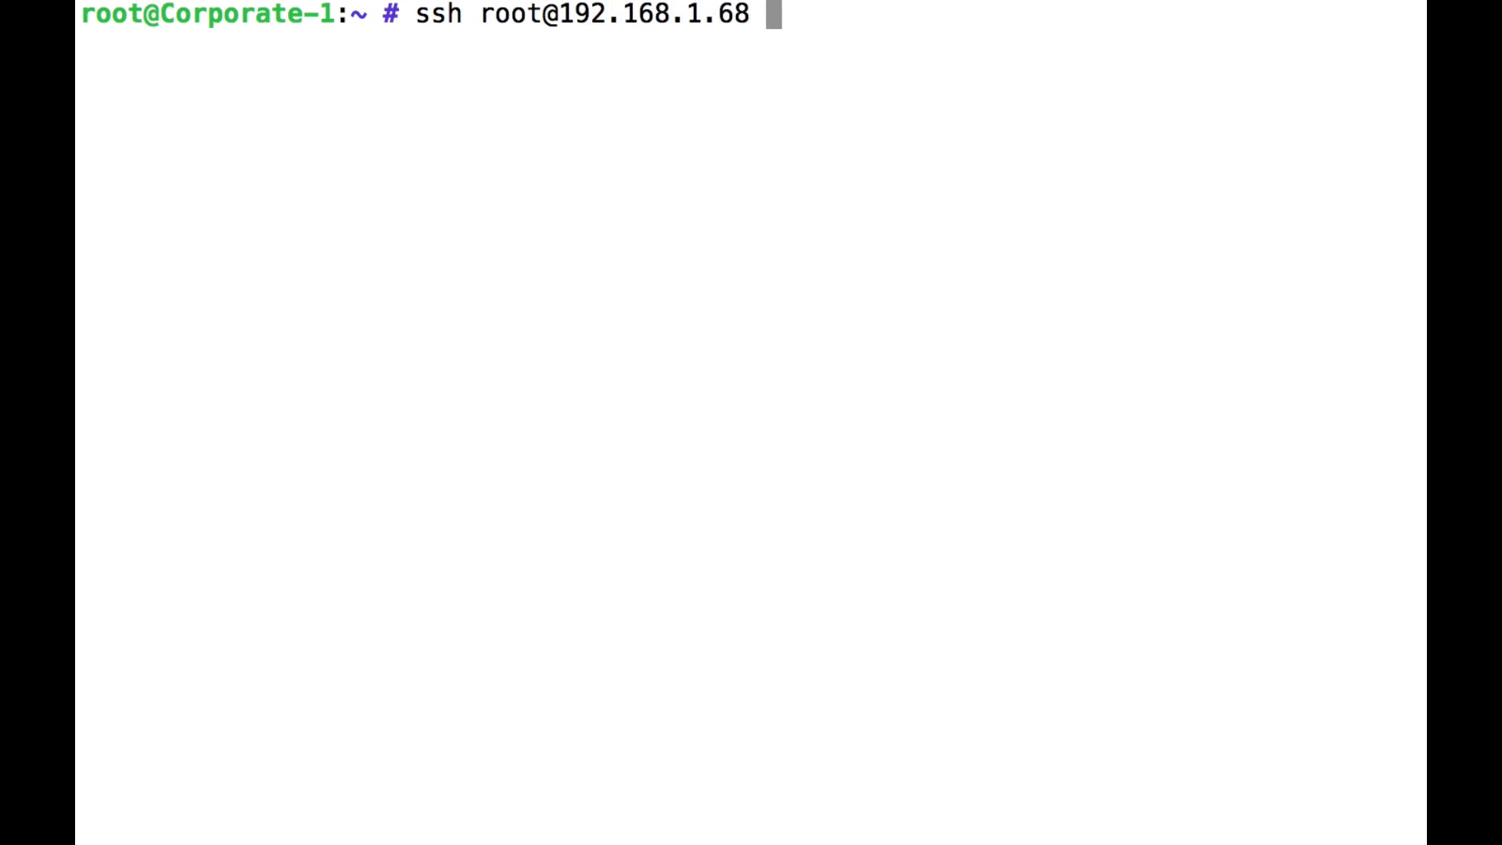
pyautogui.write('-R')
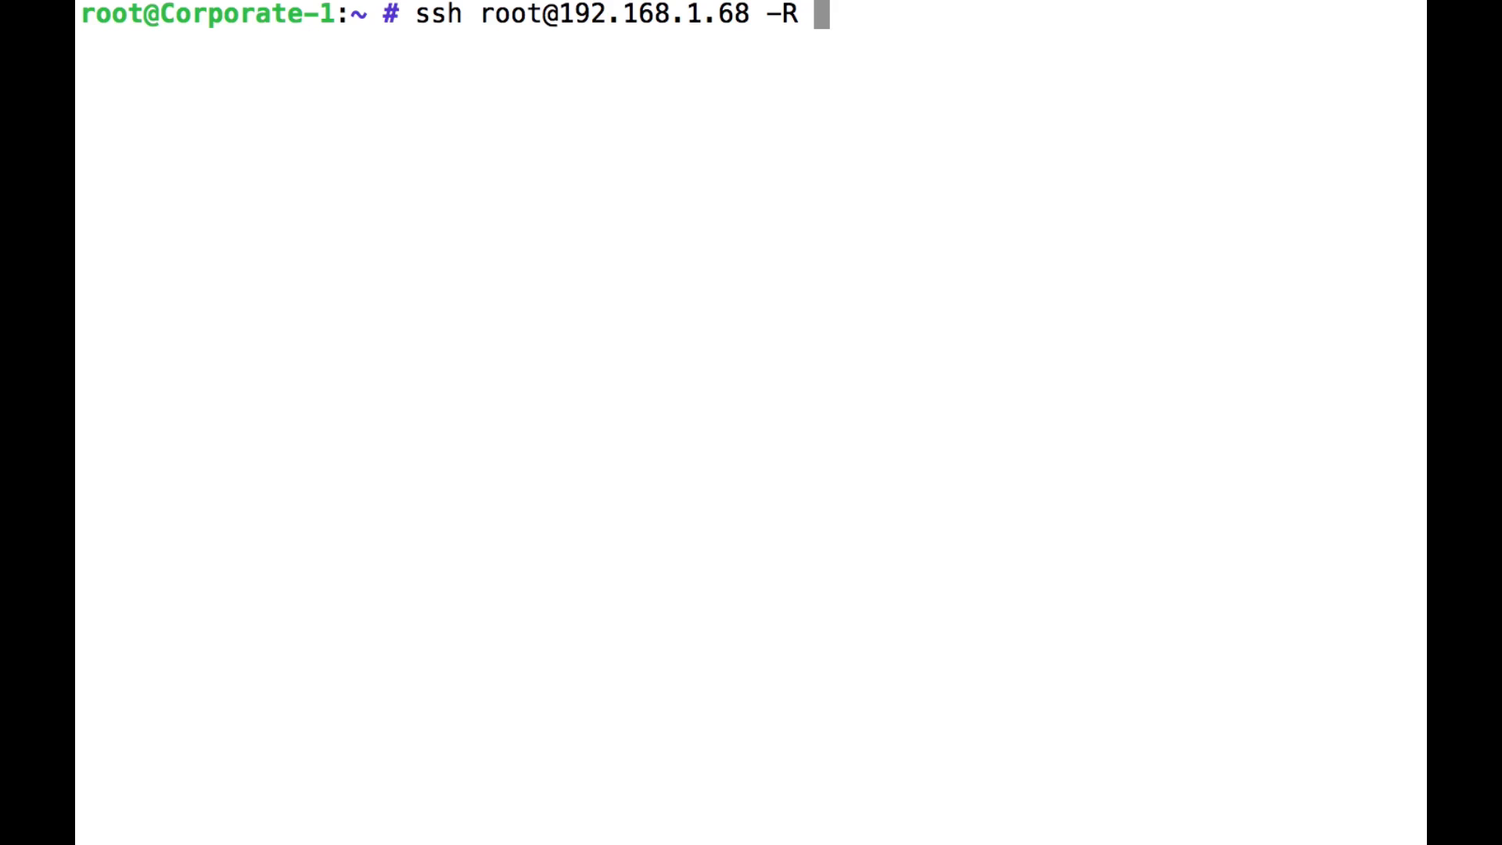
pyautogui.write('12')
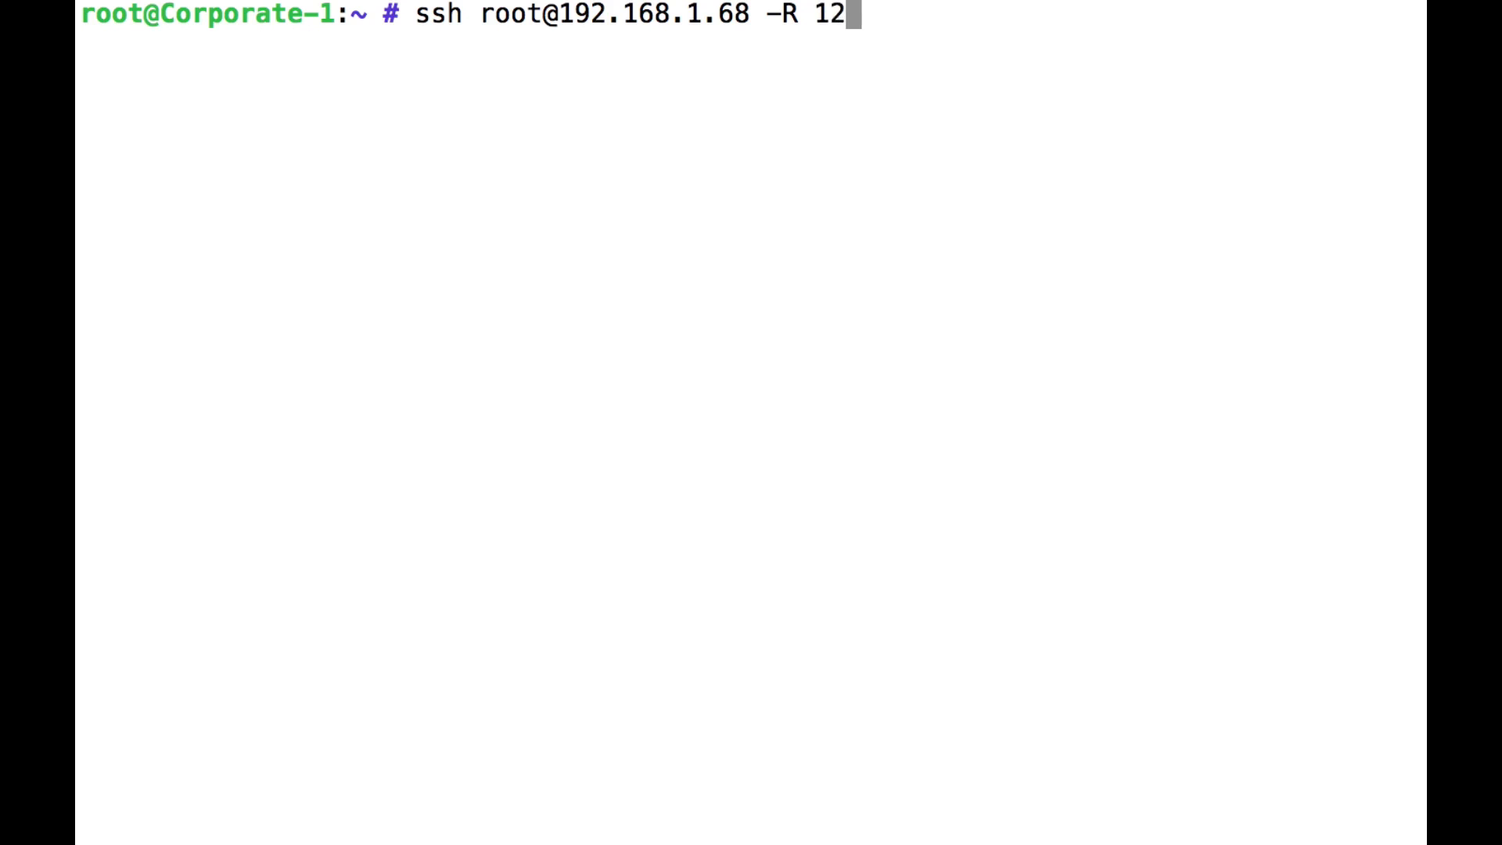
pyautogui.write('34')
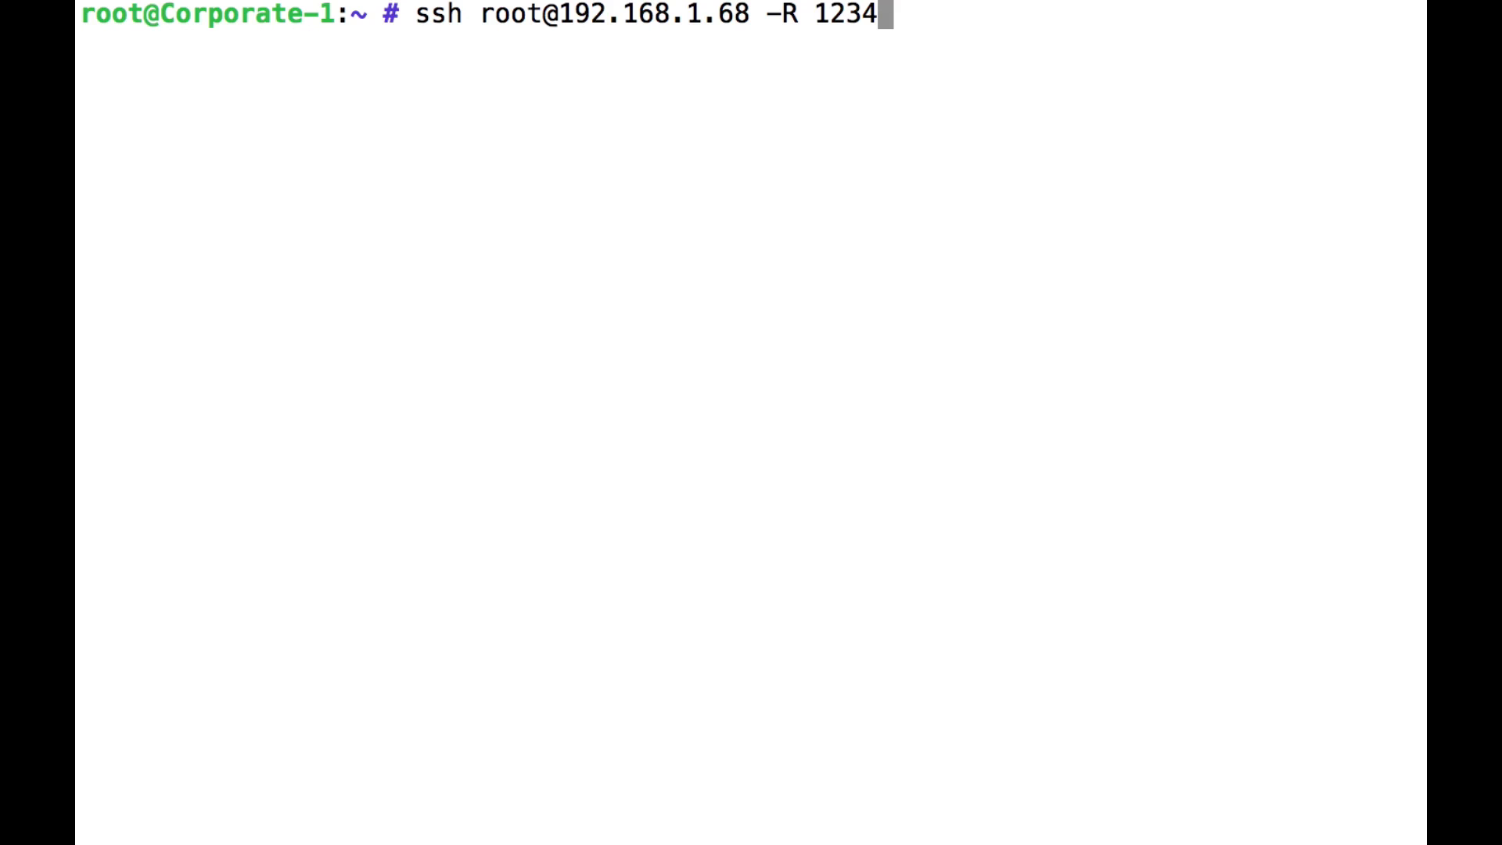
pyautogui.write(':')
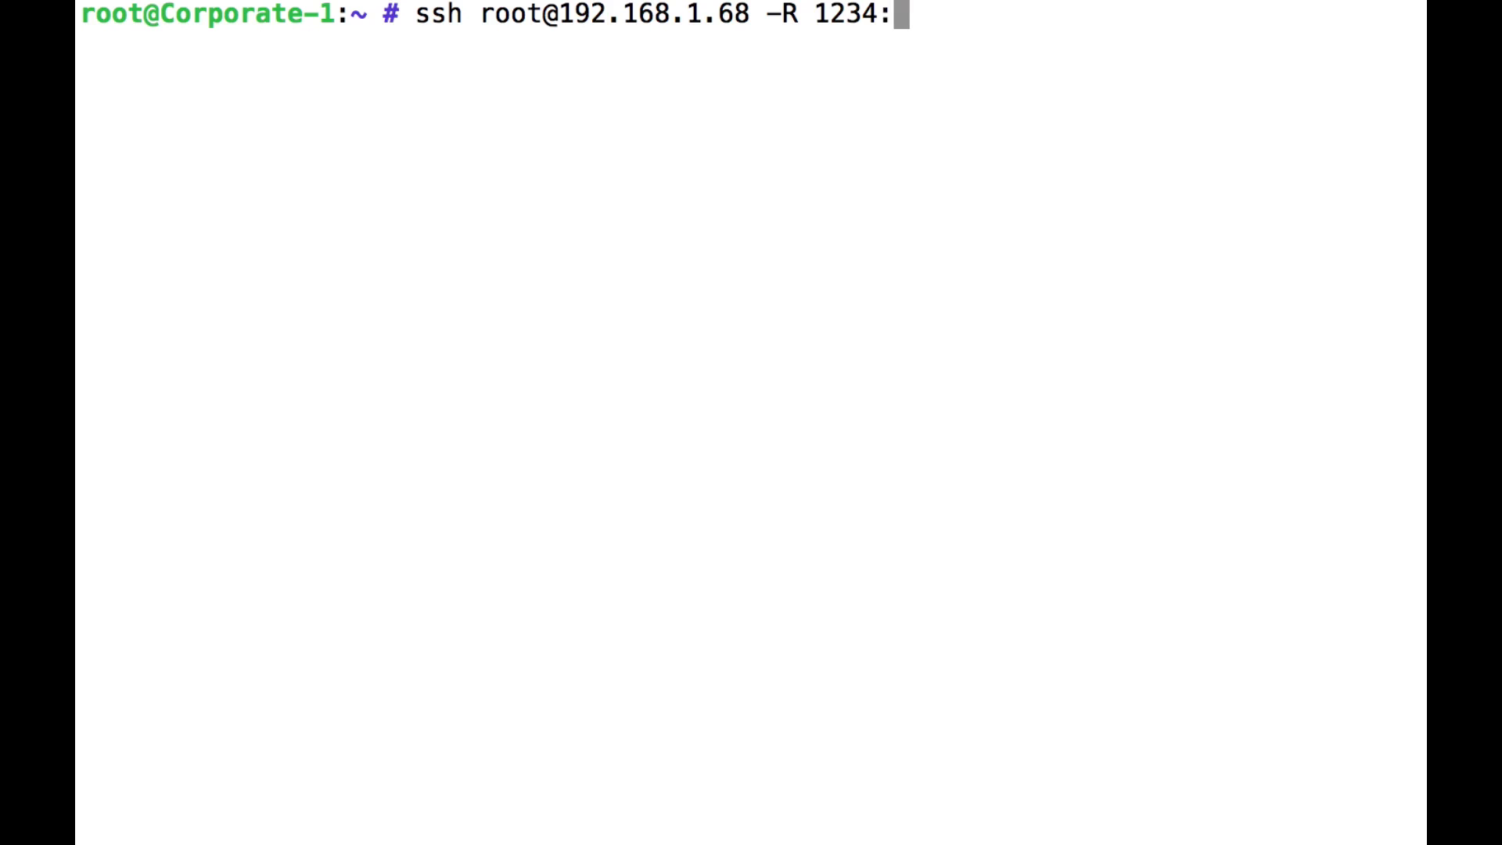
pyautogui.write('192.168.20')
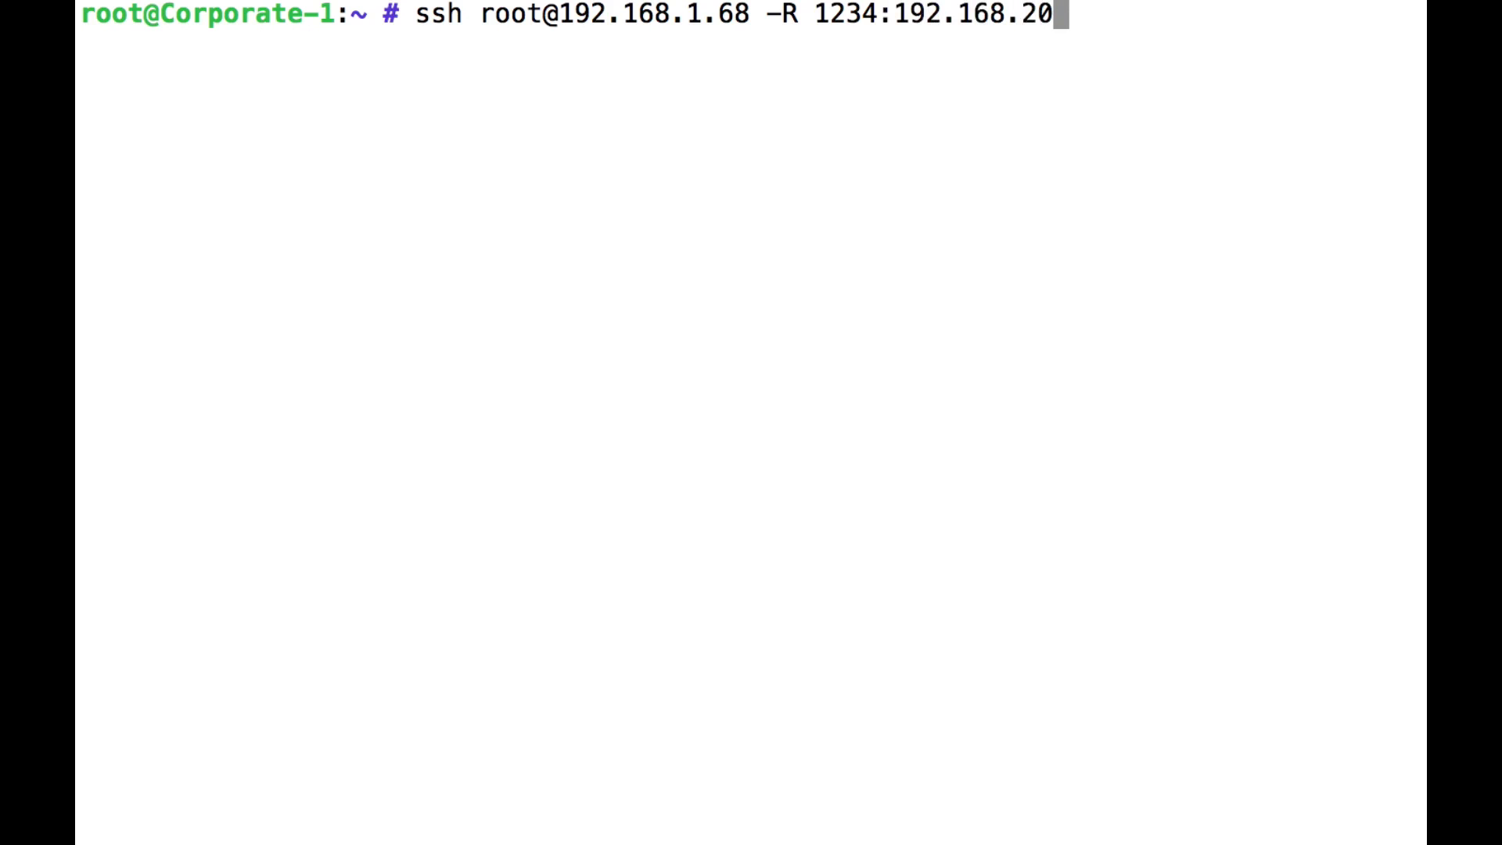
pyautogui.write('.2')
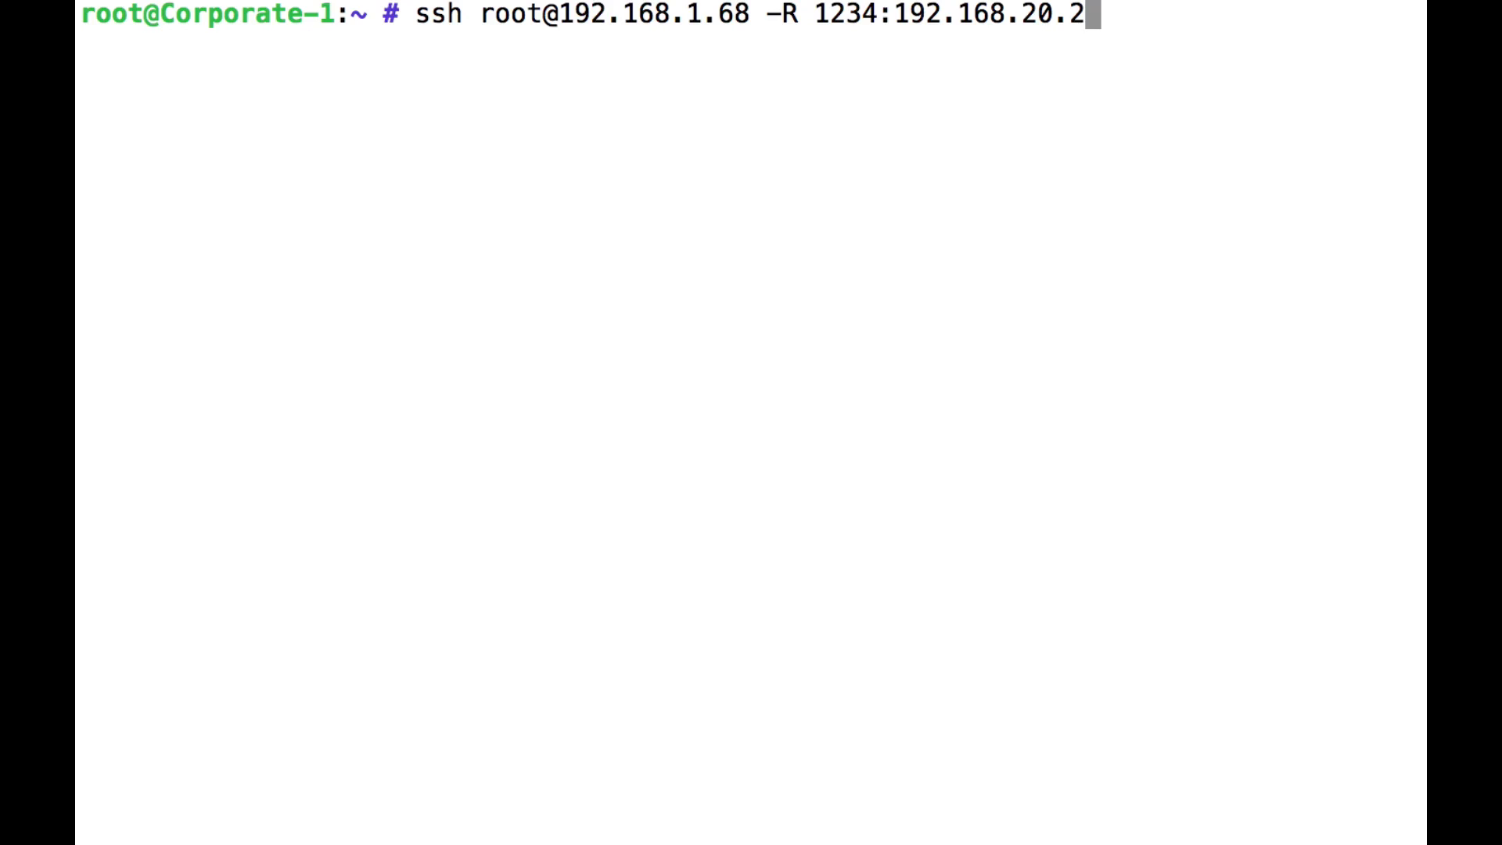
pyautogui.write(':80')
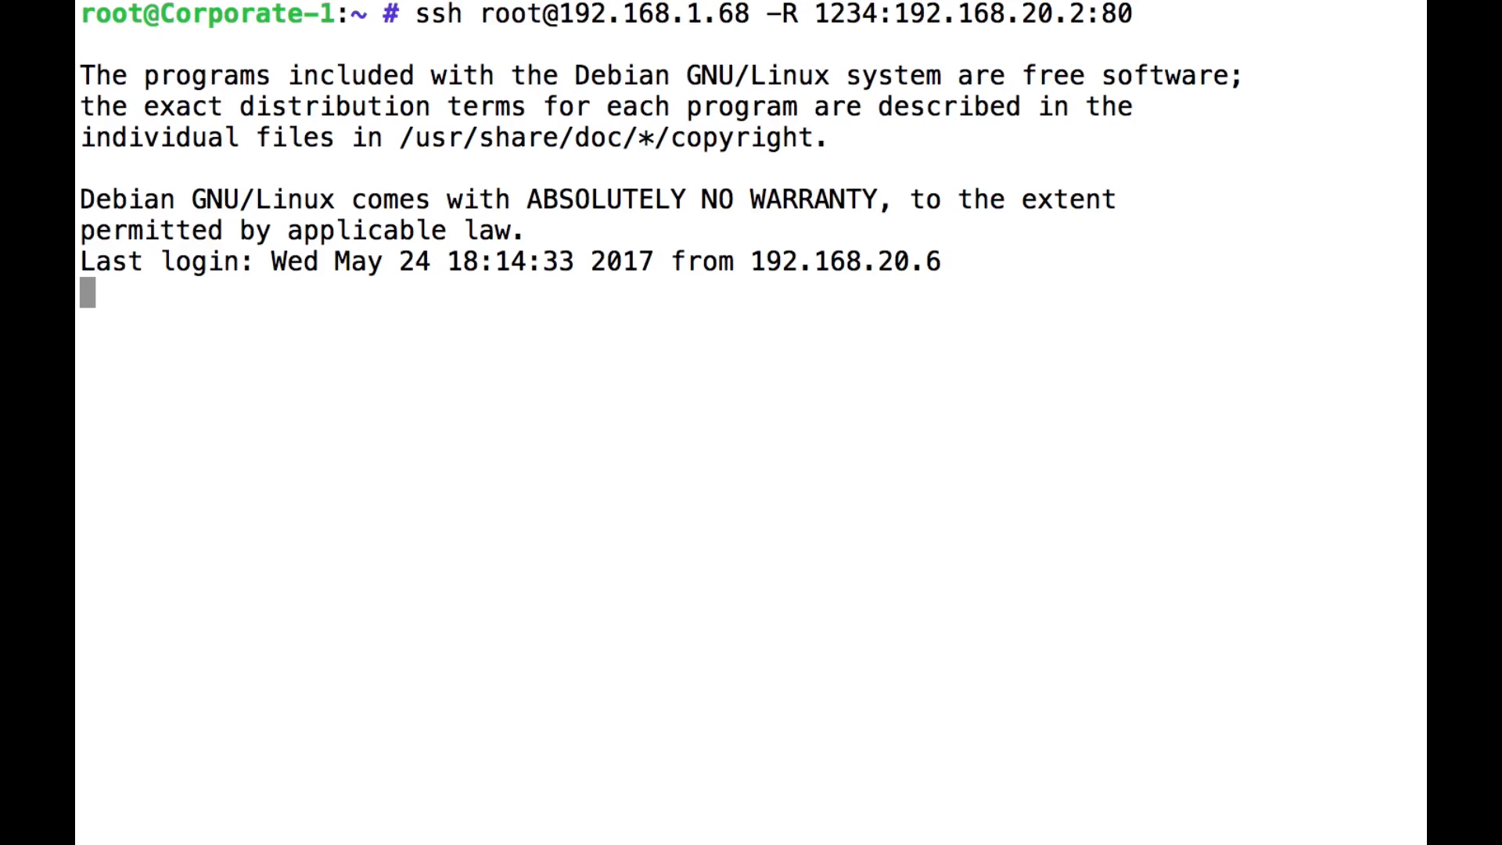
# - View /etc/ssh/sshd_config in vi and confirm GatewayPorts yes near the bottom
pyautogui.write('vi /etc/')
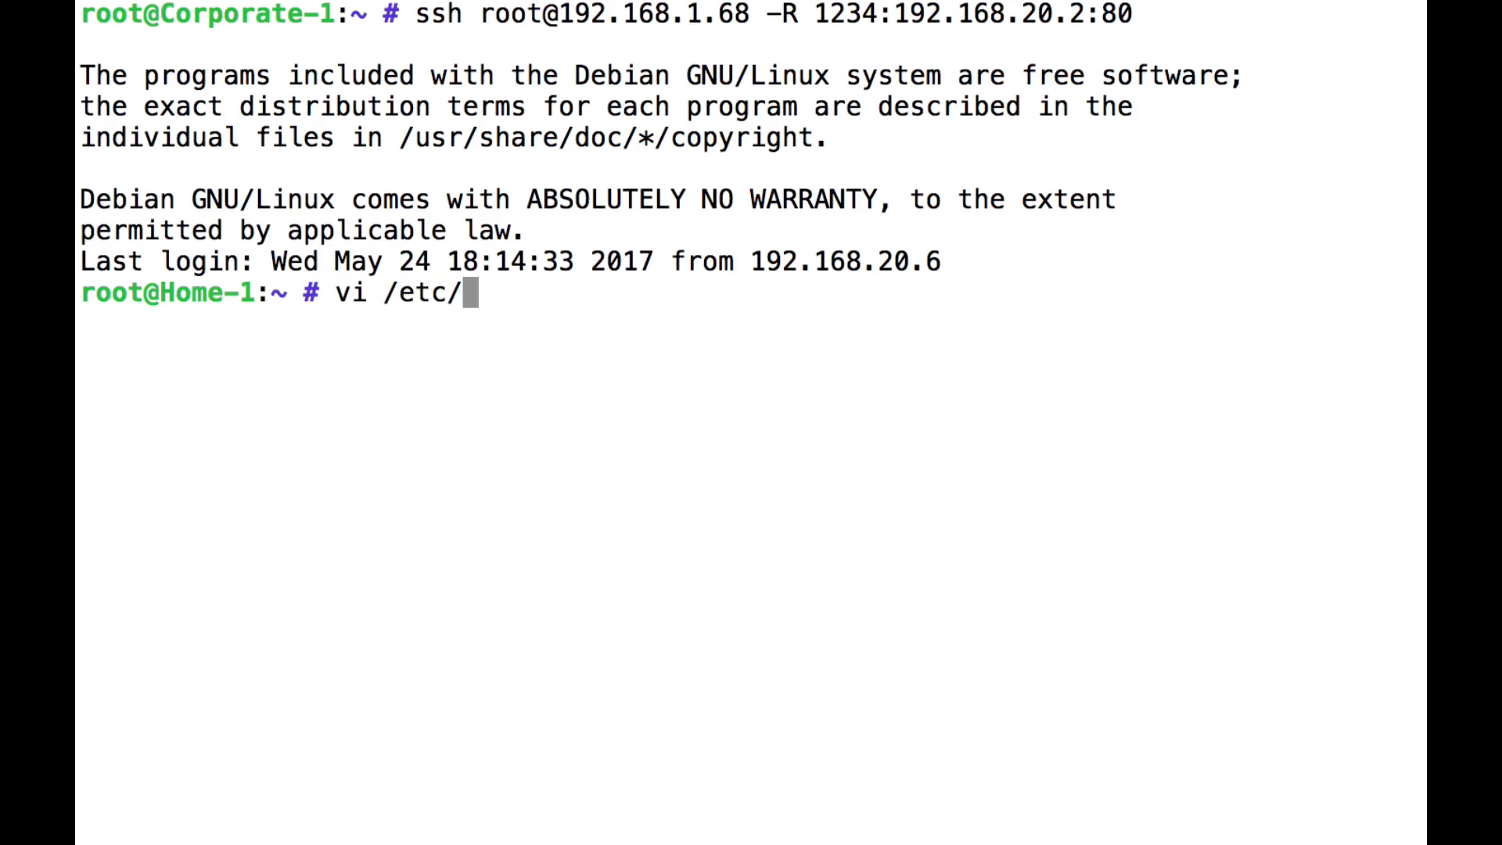
pyautogui.write('ssh/sshd_config')
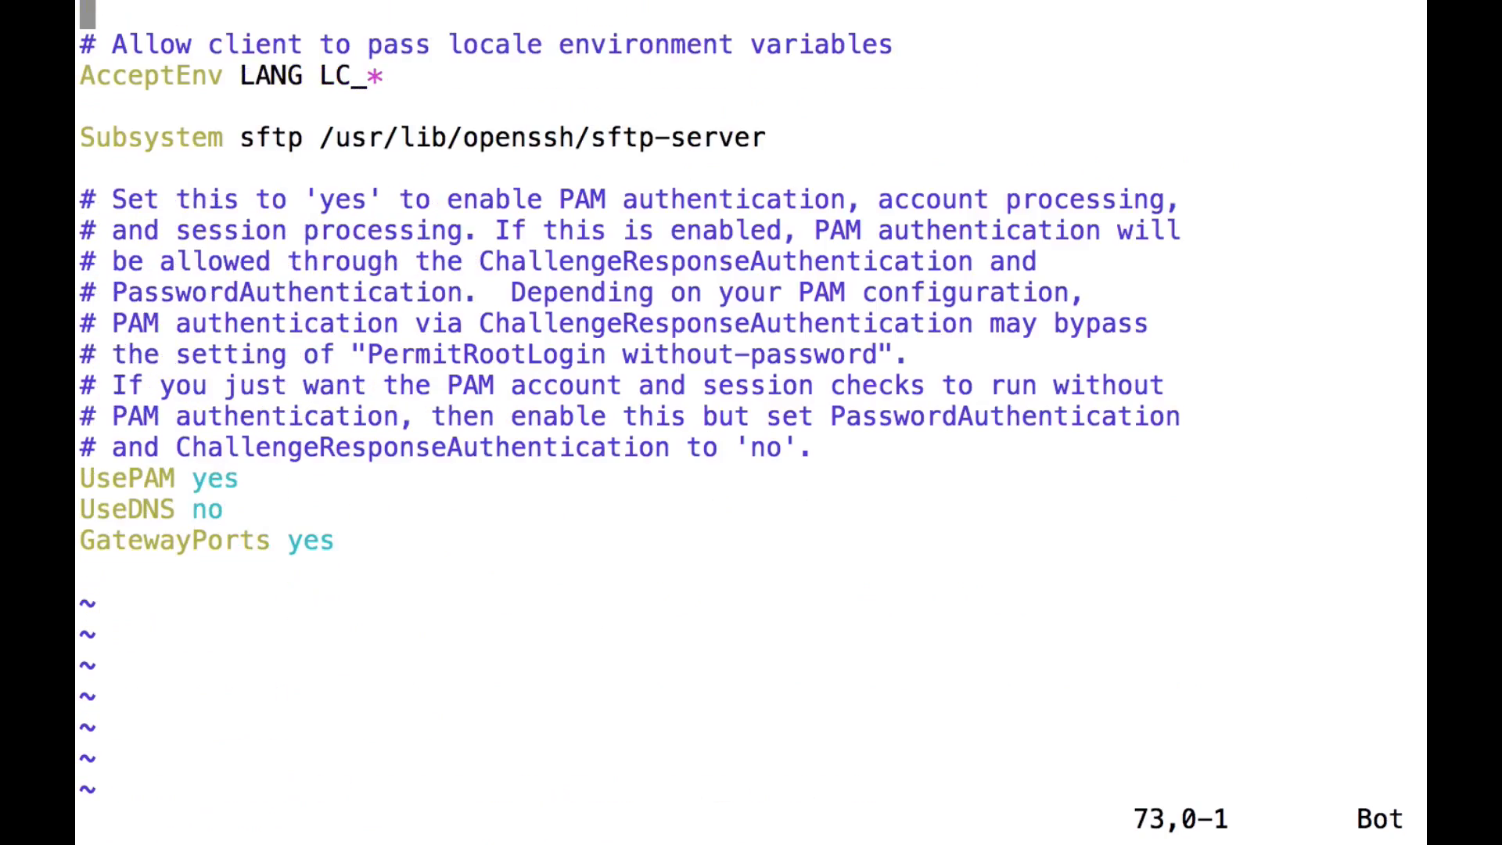
pyautogui.scroll(-3)
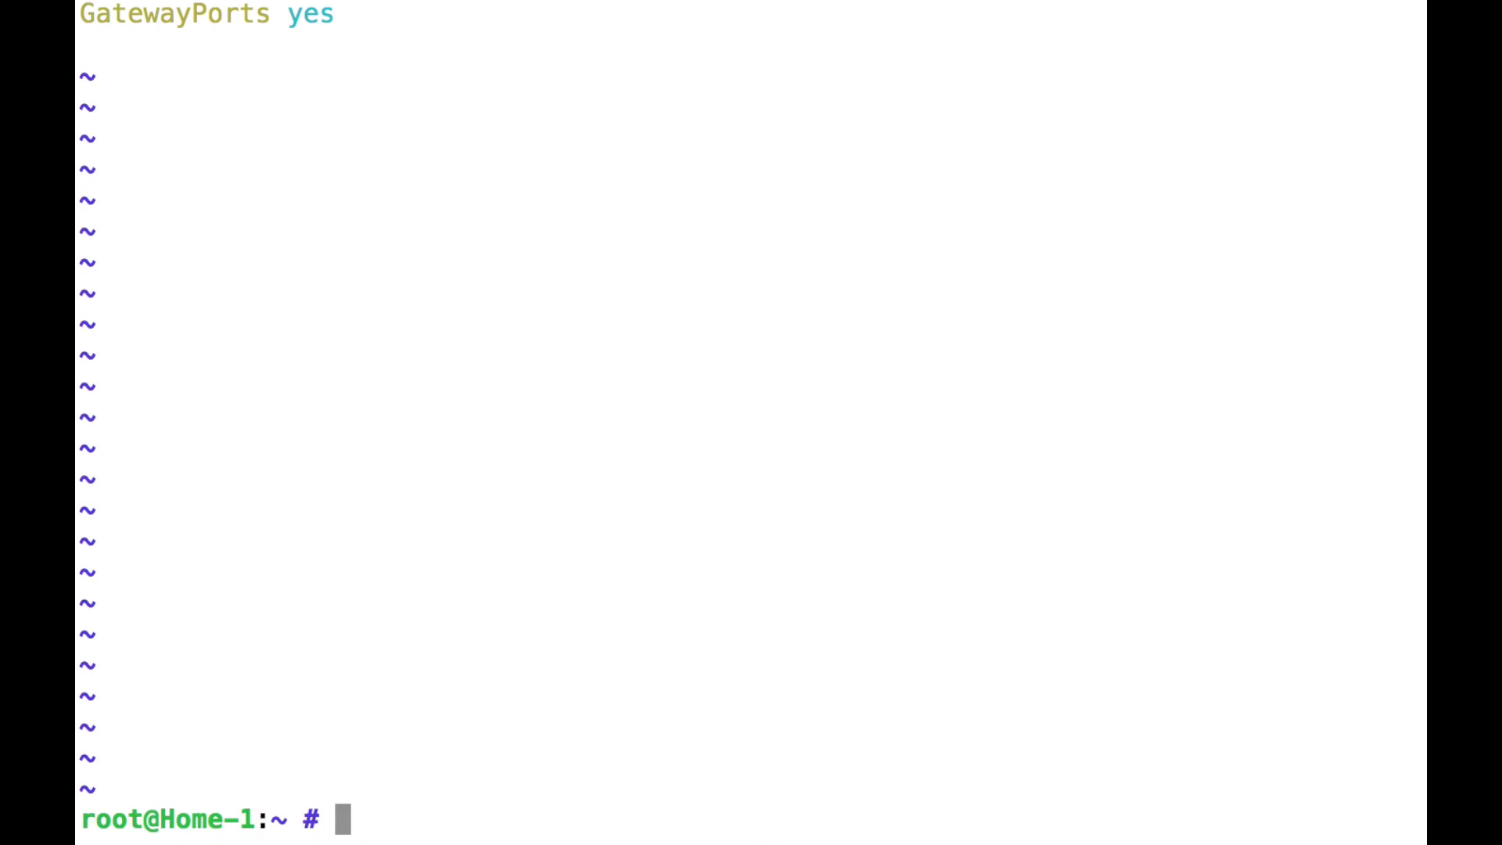
pyautogui.write('vi /etc/ssh/sshd_config')
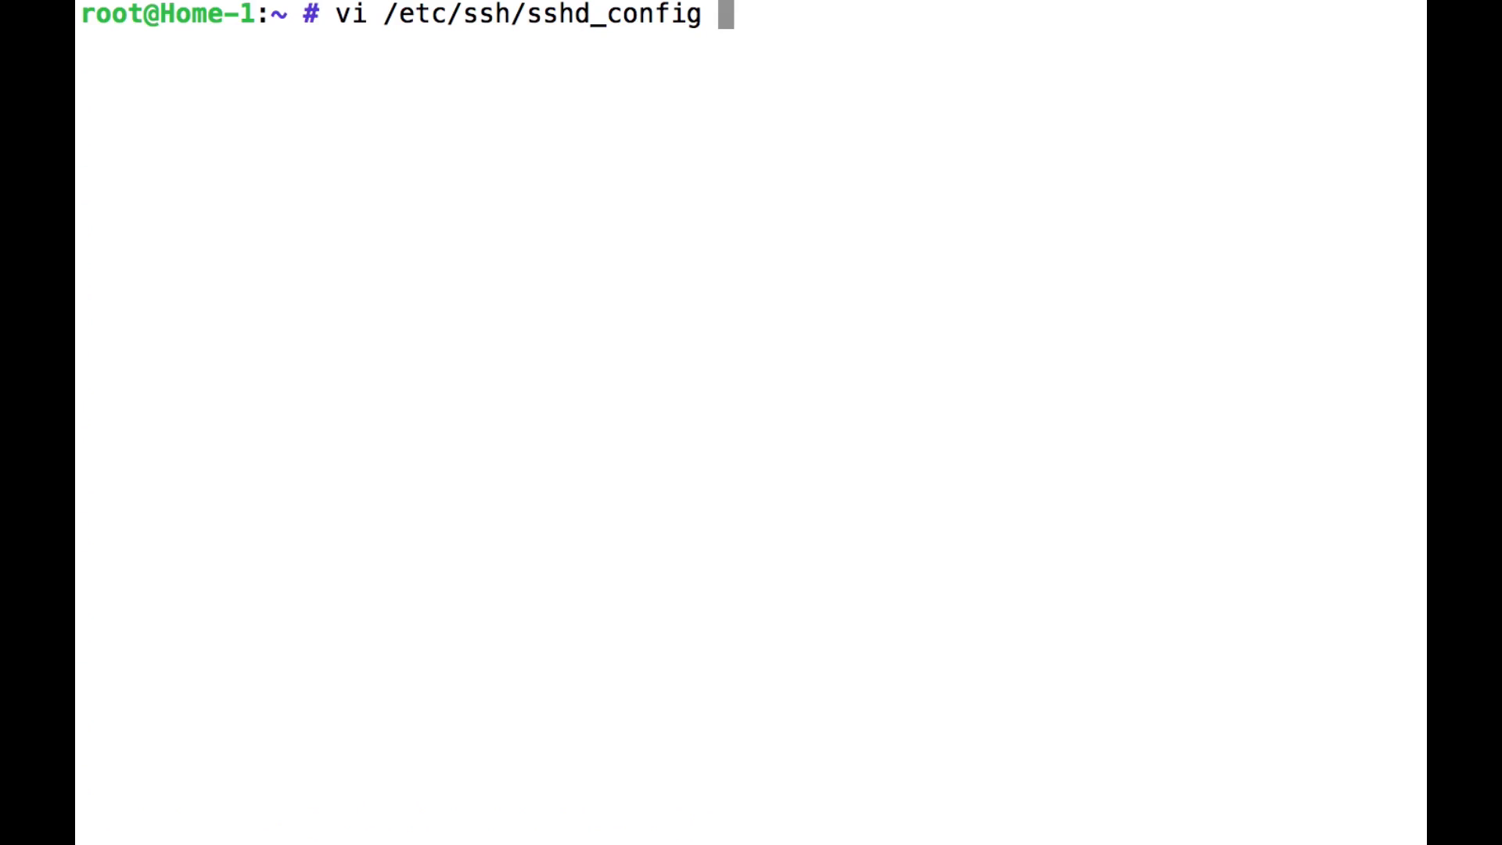
# - Leave the remote sessions and return to the laptop's local shell prompt
pyautogui.press('BackSpace')
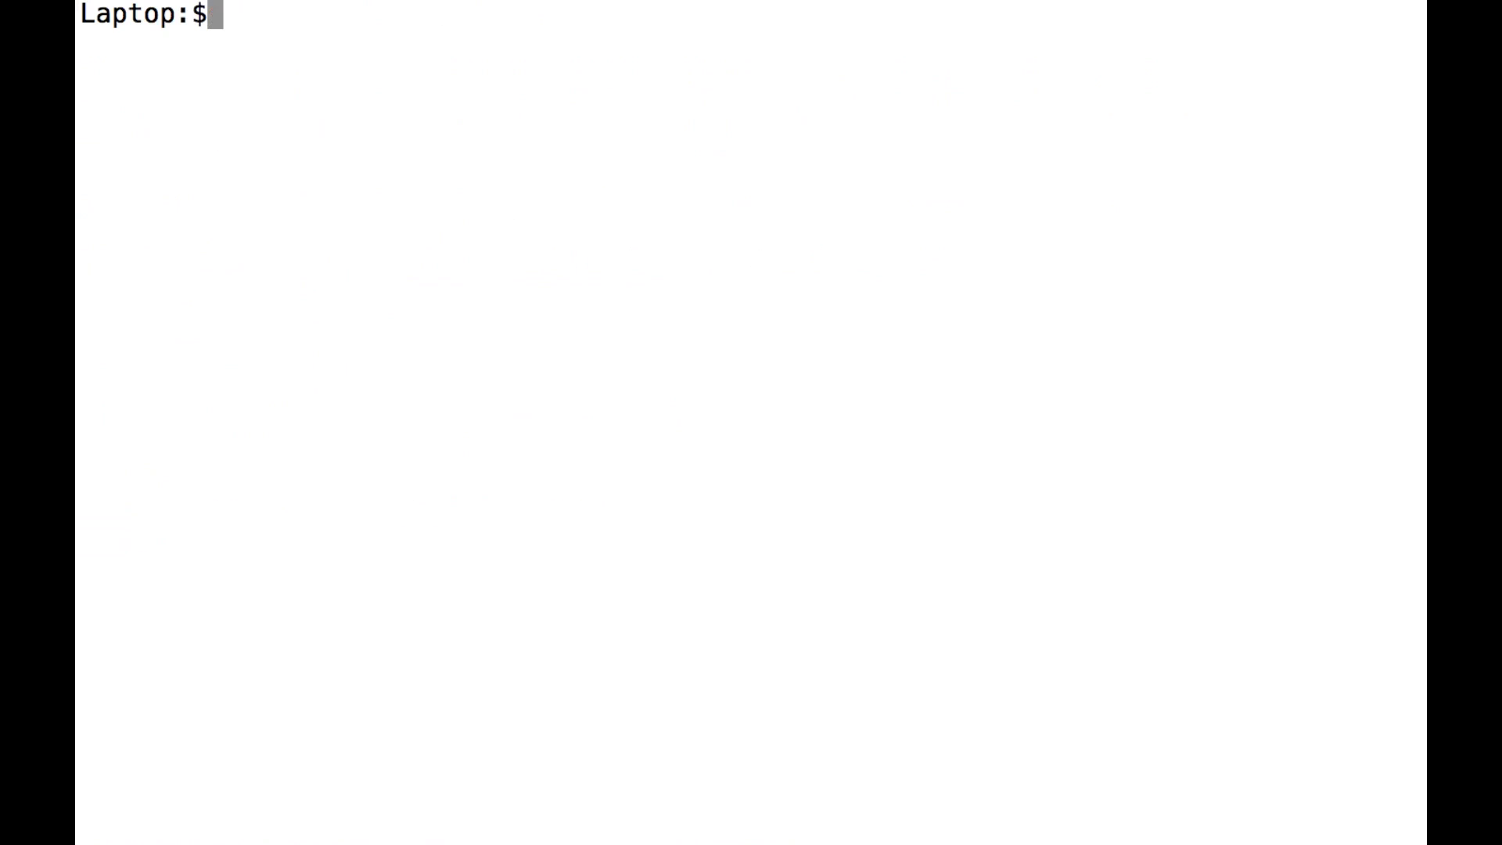
# - Run ifconfig en0 to show the laptop's address 192.168.20.6
pyautogui.write('ifconfig')
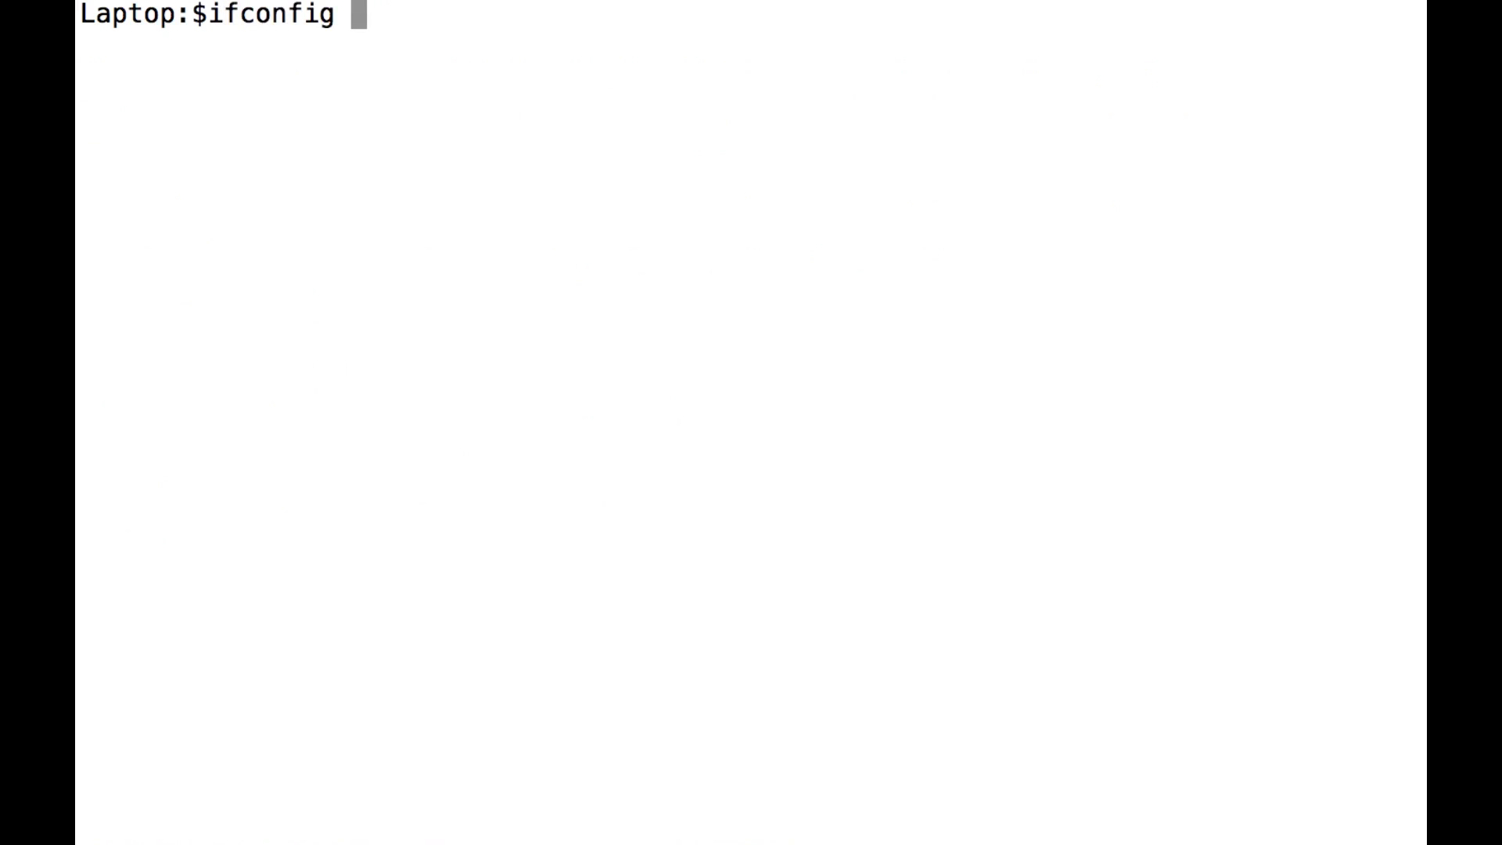
pyautogui.write('en0')
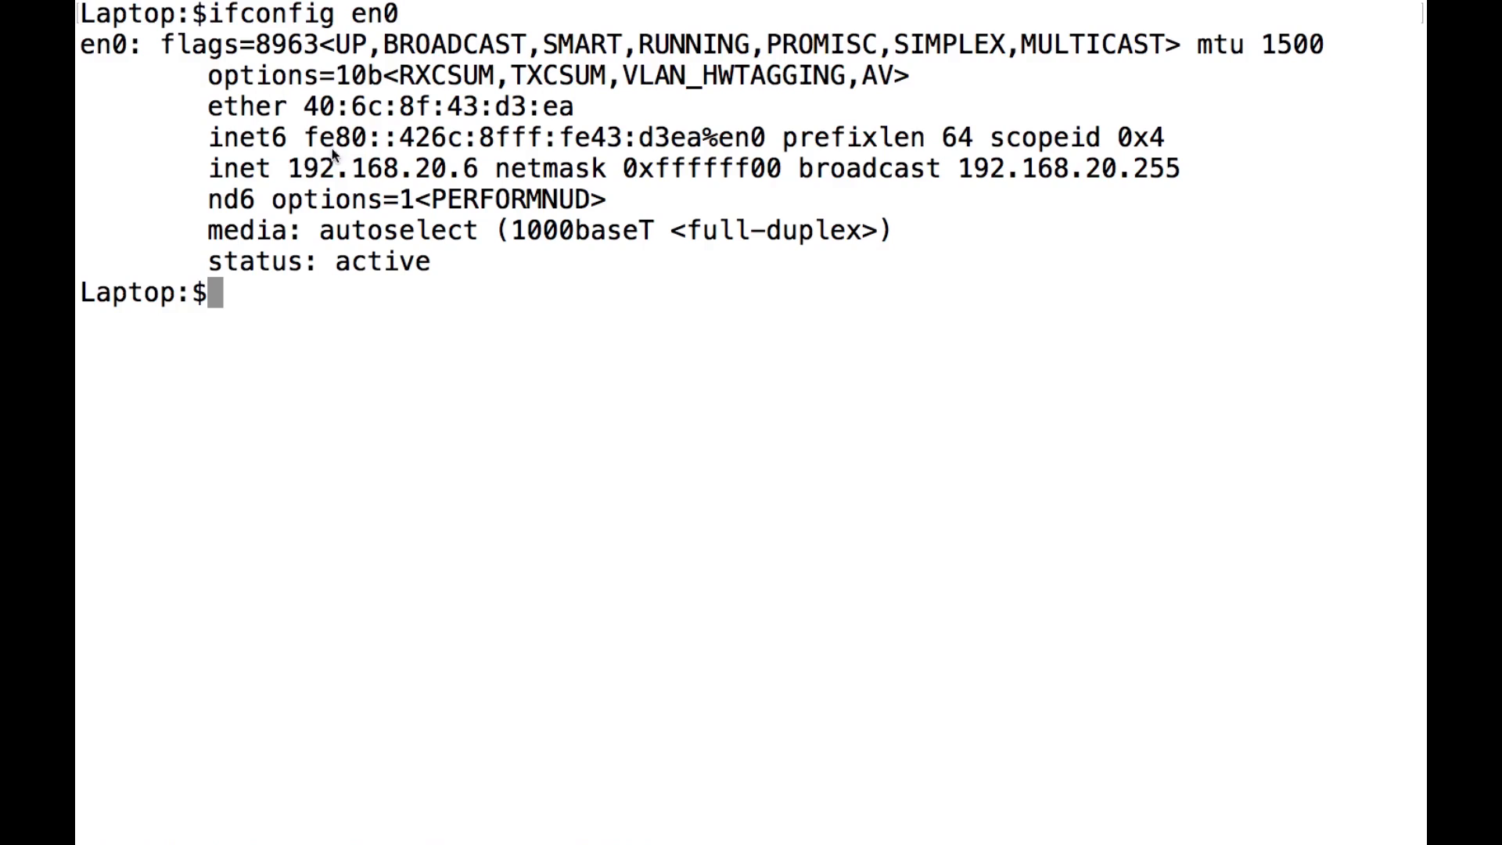